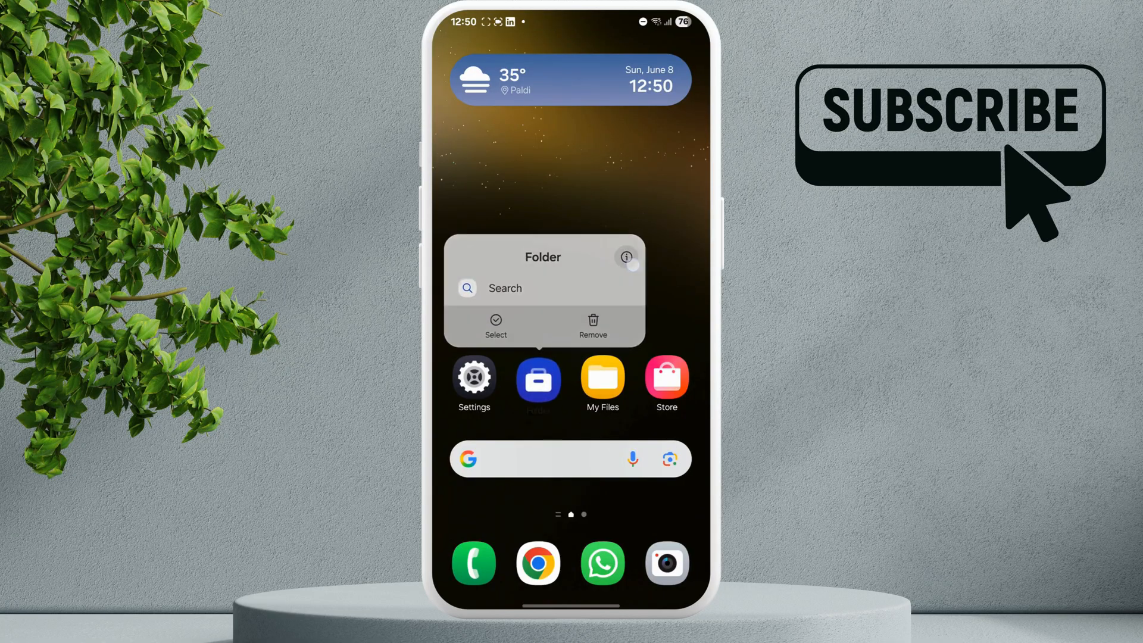
# Step: Clear the Folder app's cache from its storage page and return to the home screen
pyautogui.click(628, 257)
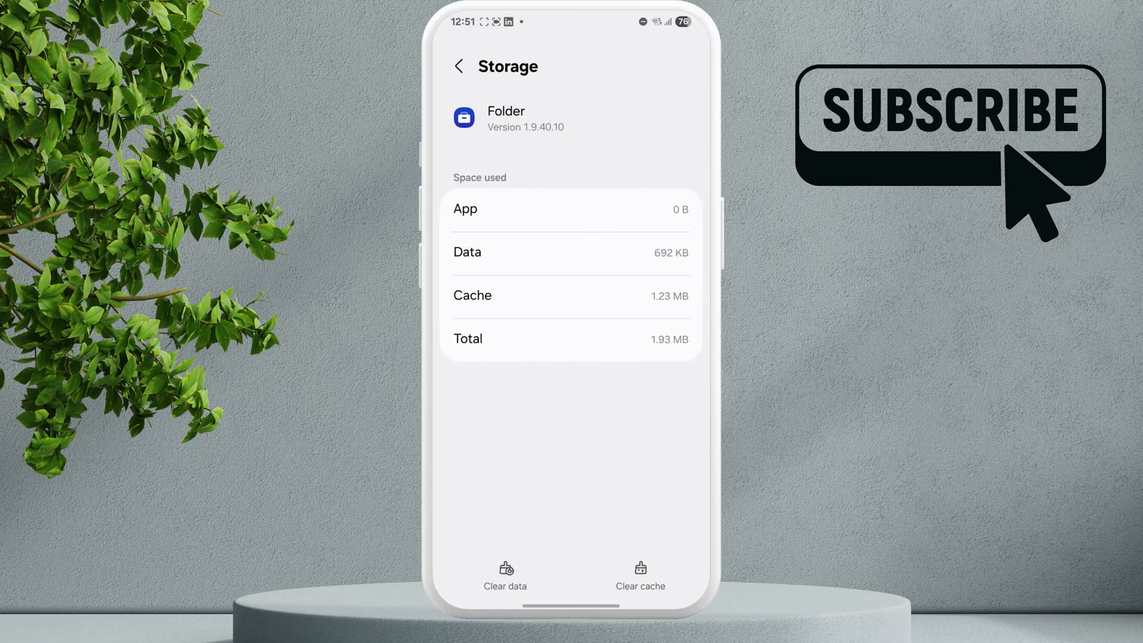
pyautogui.click(640, 574)
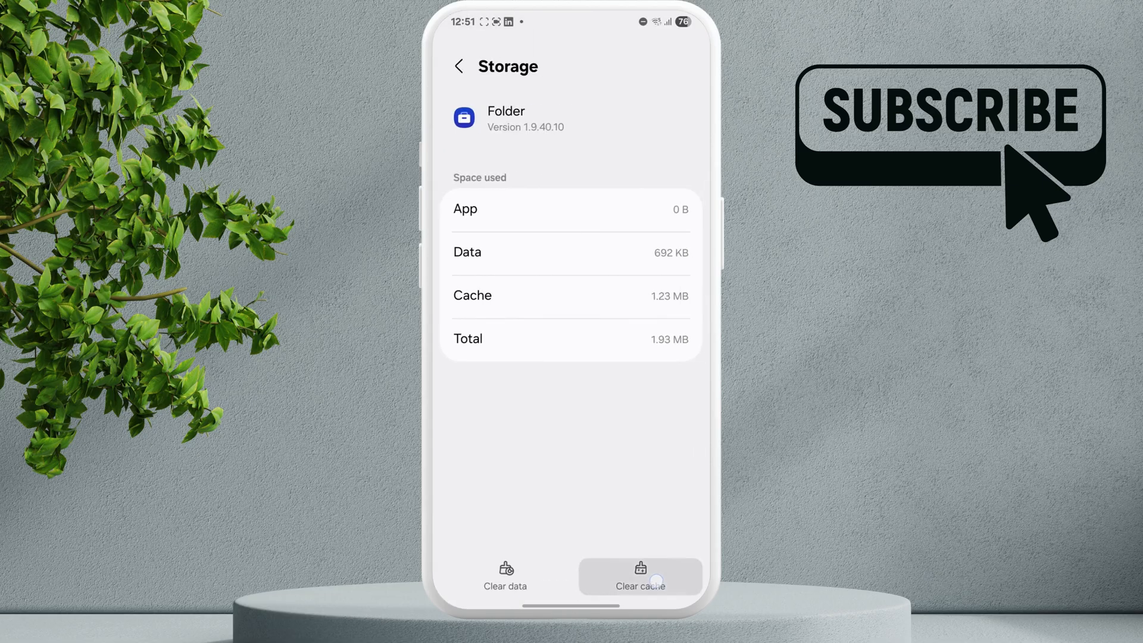
pyautogui.click(458, 66)
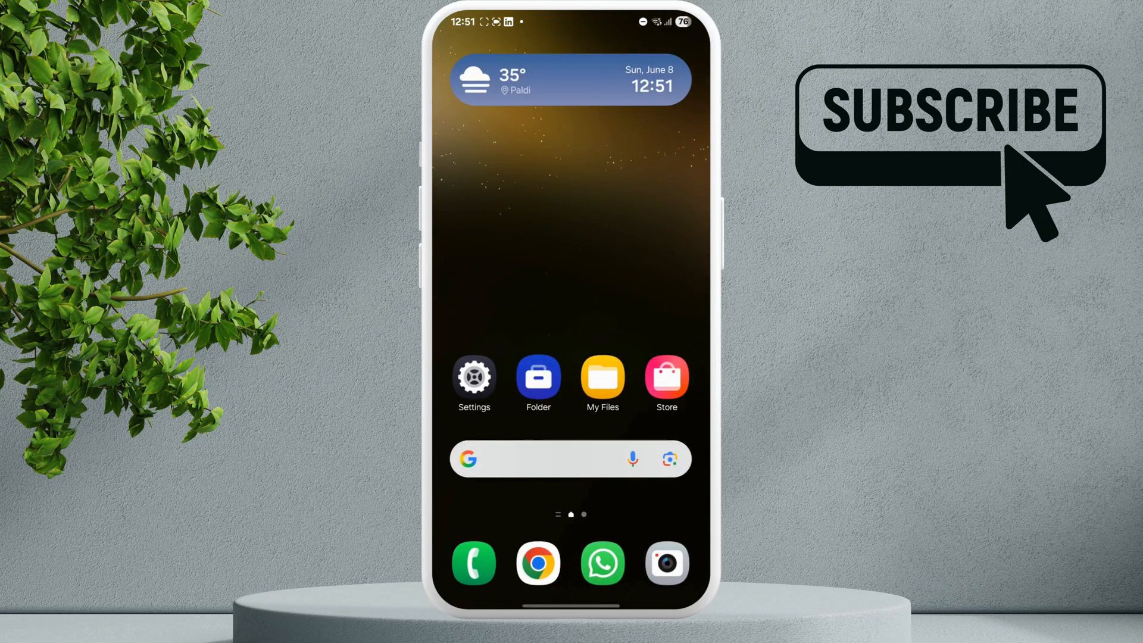
# Step: Show the never auto sleeping apps list under Battery > Background usage limits
pyautogui.click(473, 380)
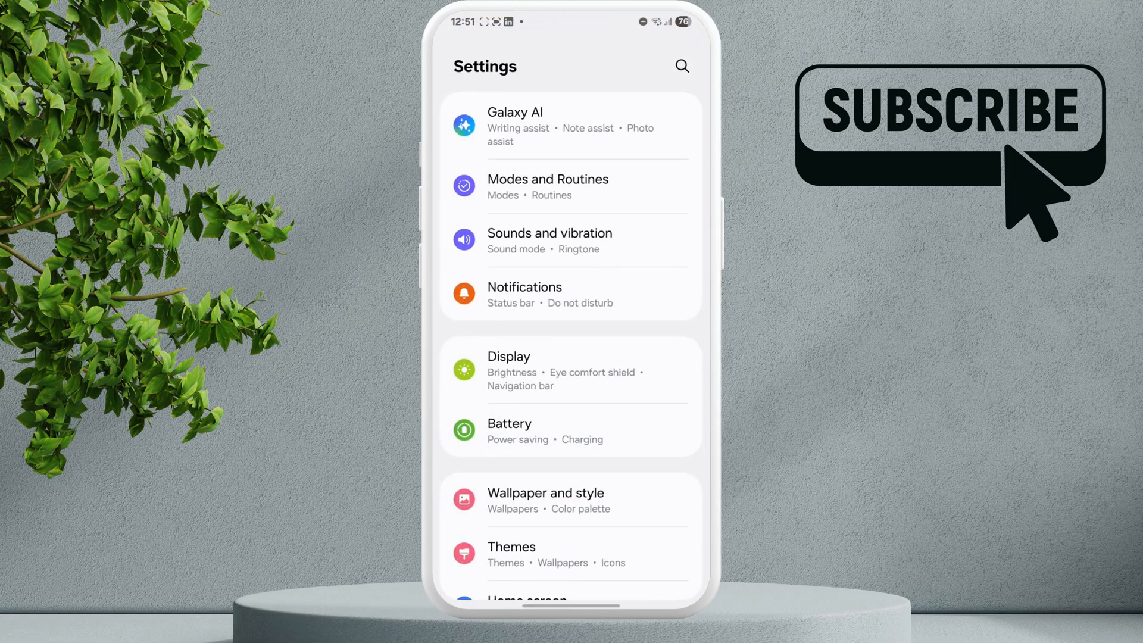
pyautogui.click(570, 430)
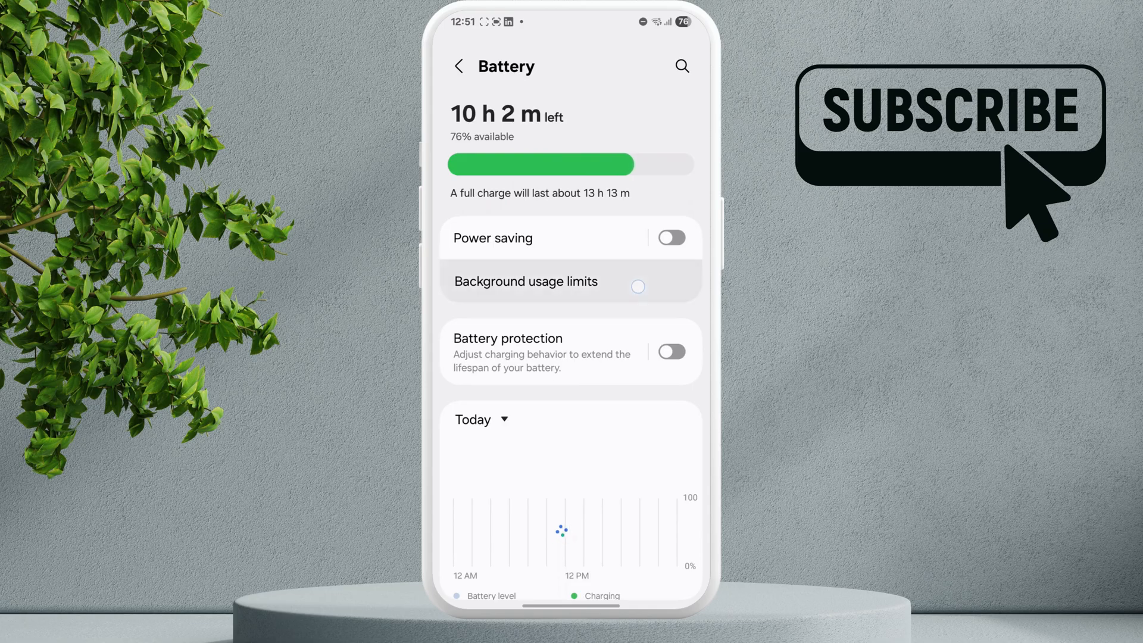
pyautogui.click(528, 282)
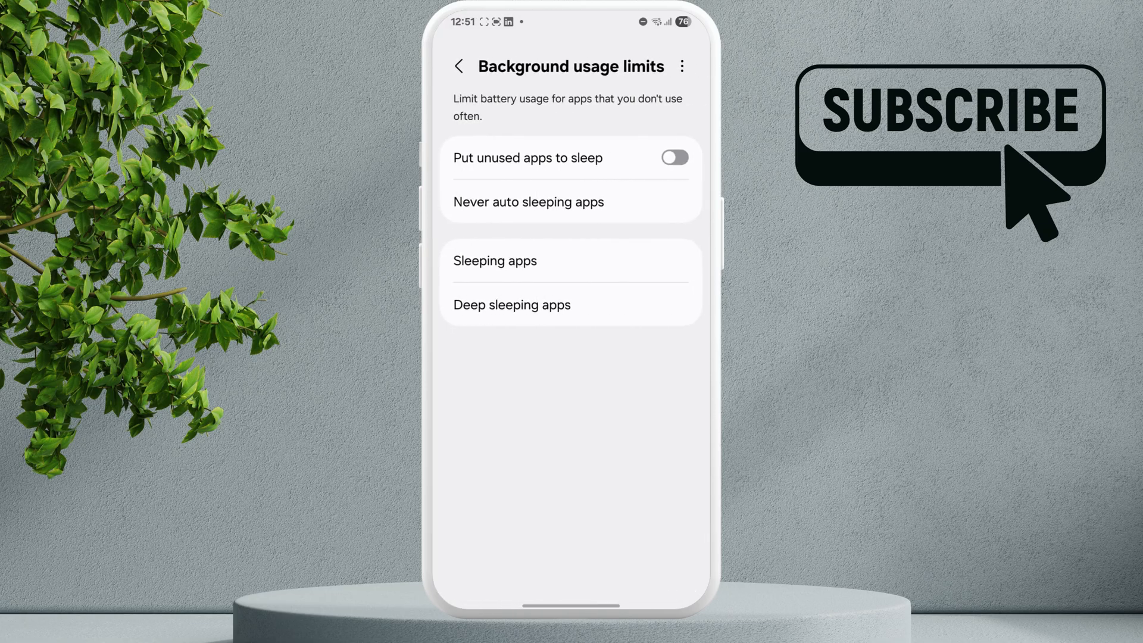
pyautogui.click(571, 203)
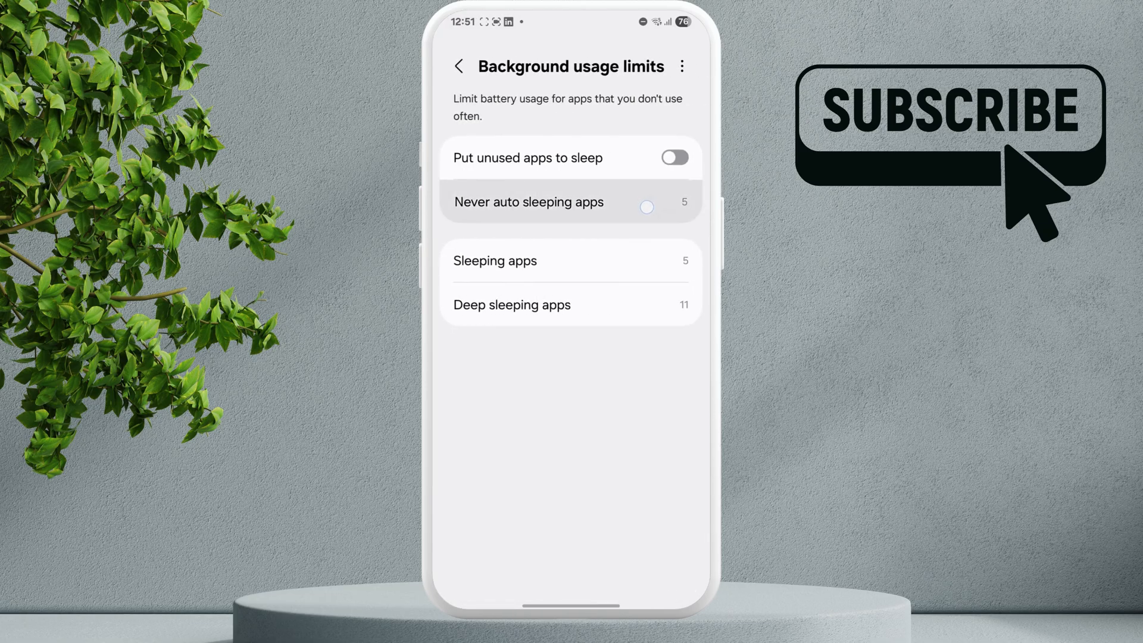
pyautogui.click(529, 202)
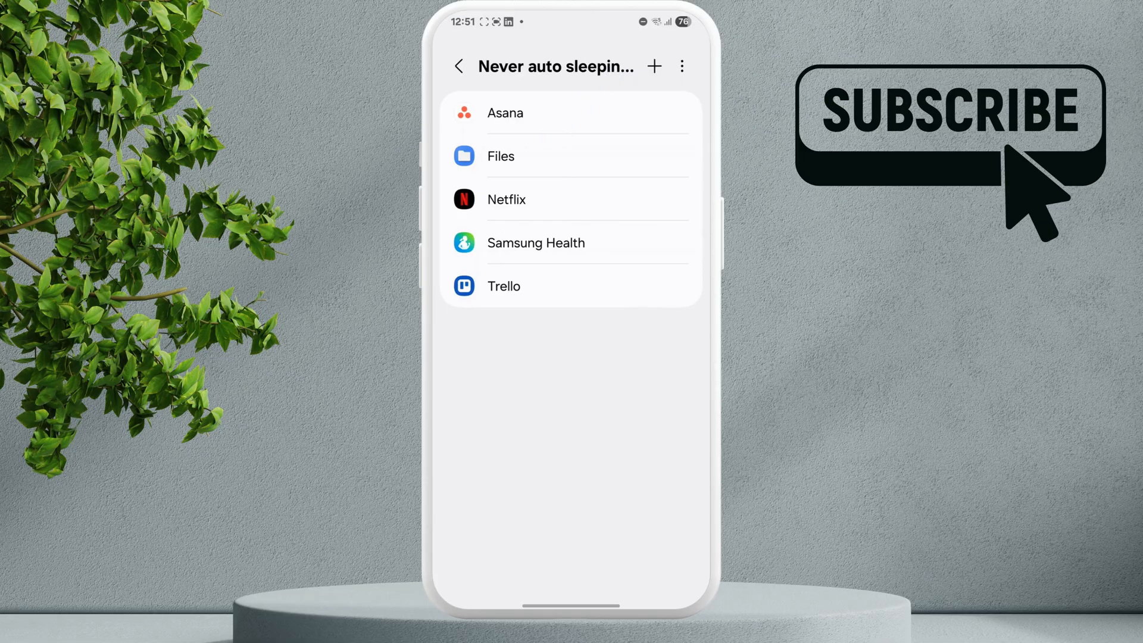
# Step: Add the Folder app to the never auto sleeping apps and return home
pyautogui.click(654, 67)
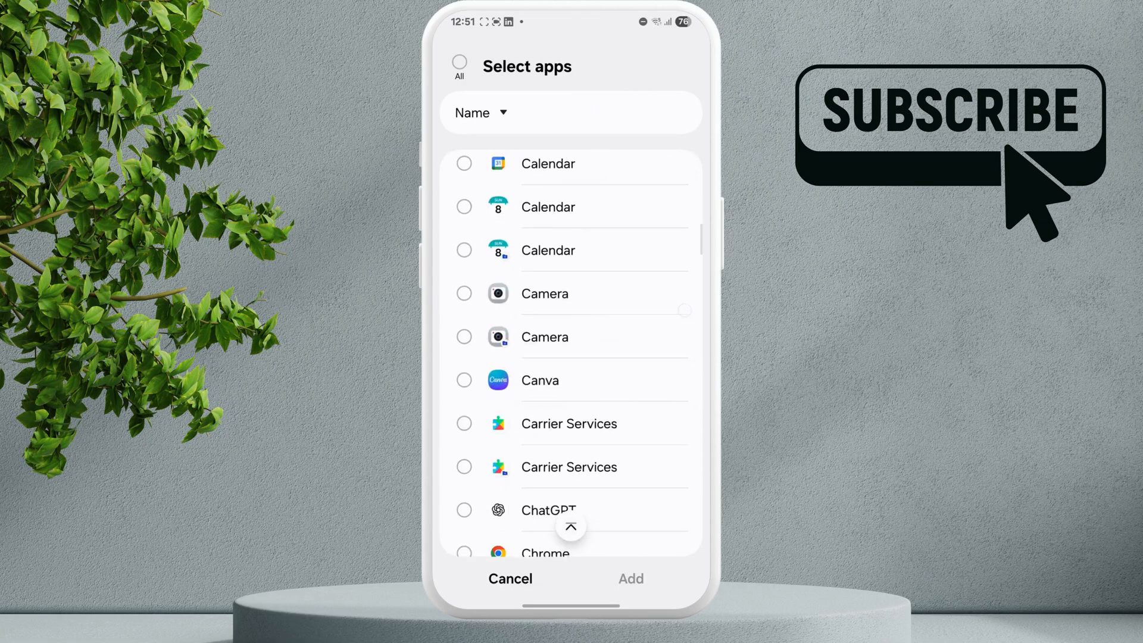
pyautogui.scroll(-3)
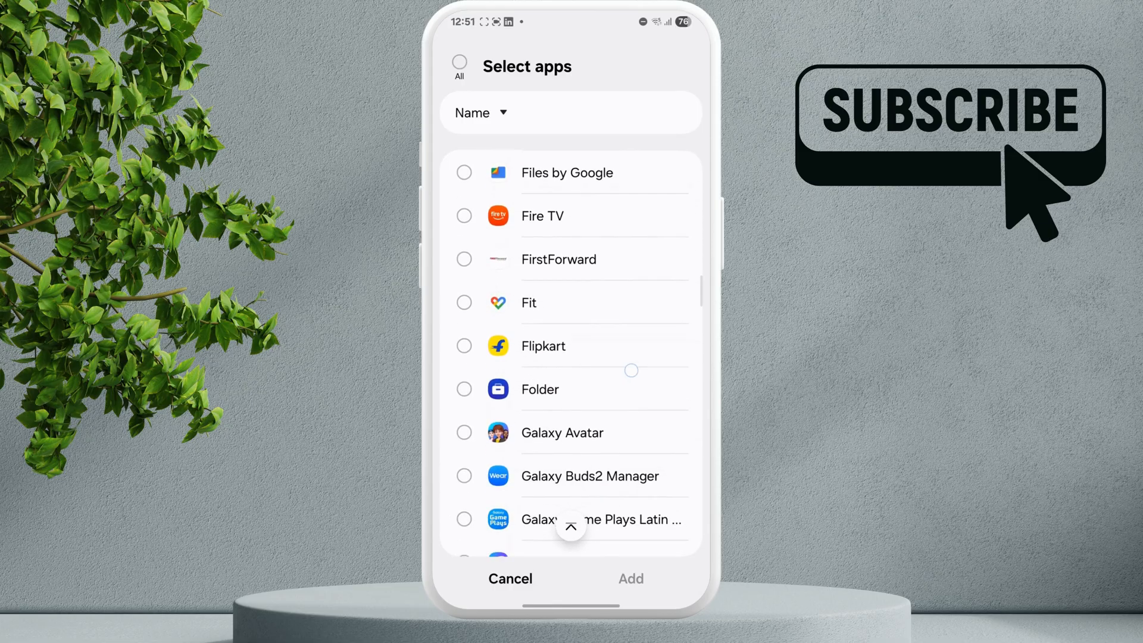
pyautogui.click(629, 579)
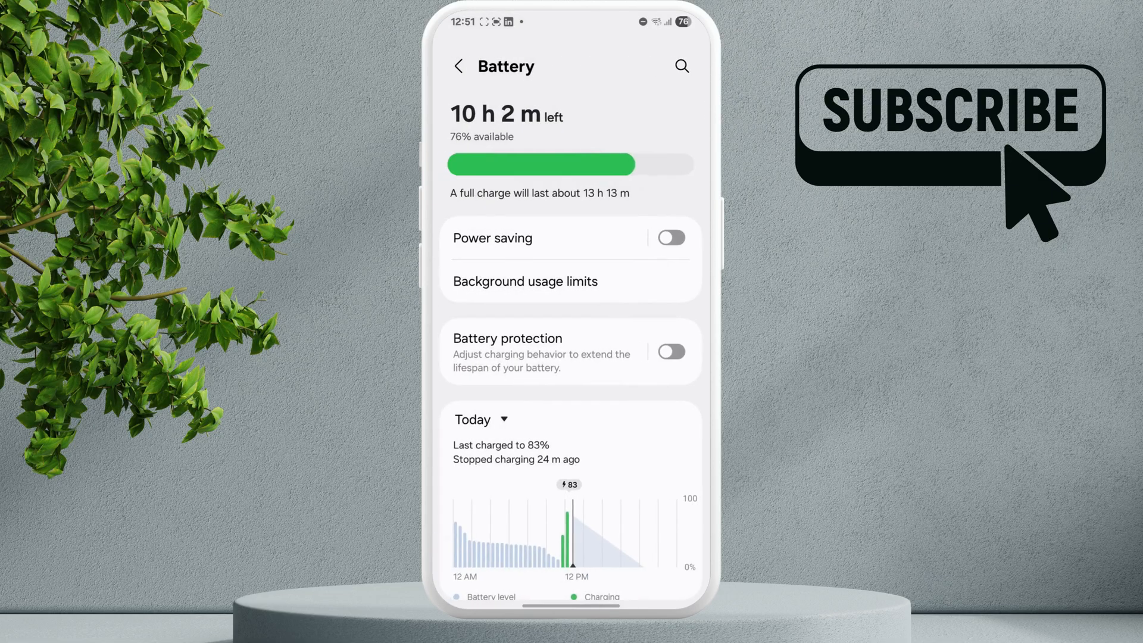
pyautogui.click(459, 66)
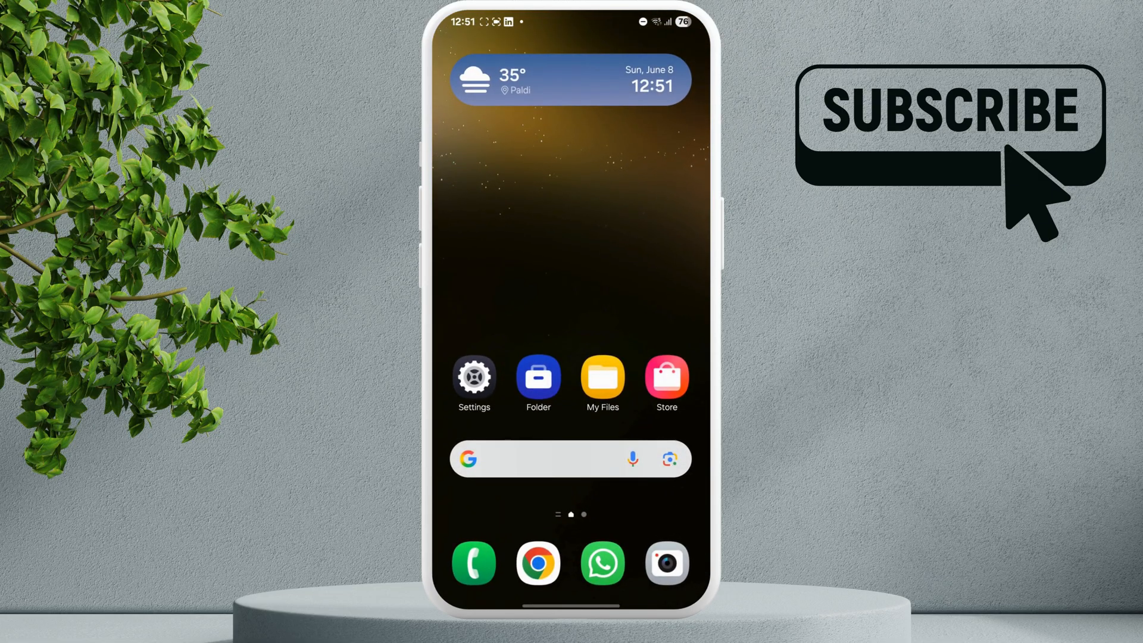
# Step: Browse My Files to the internal storage root listing myntra_product.jpg
pyautogui.click(601, 377)
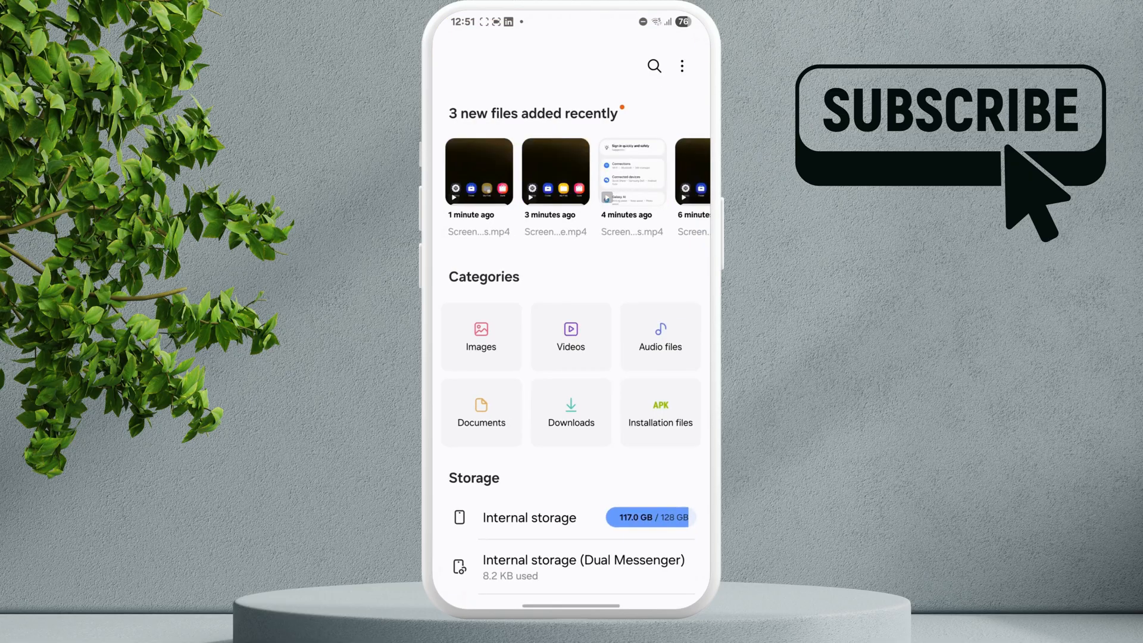
pyautogui.click(529, 517)
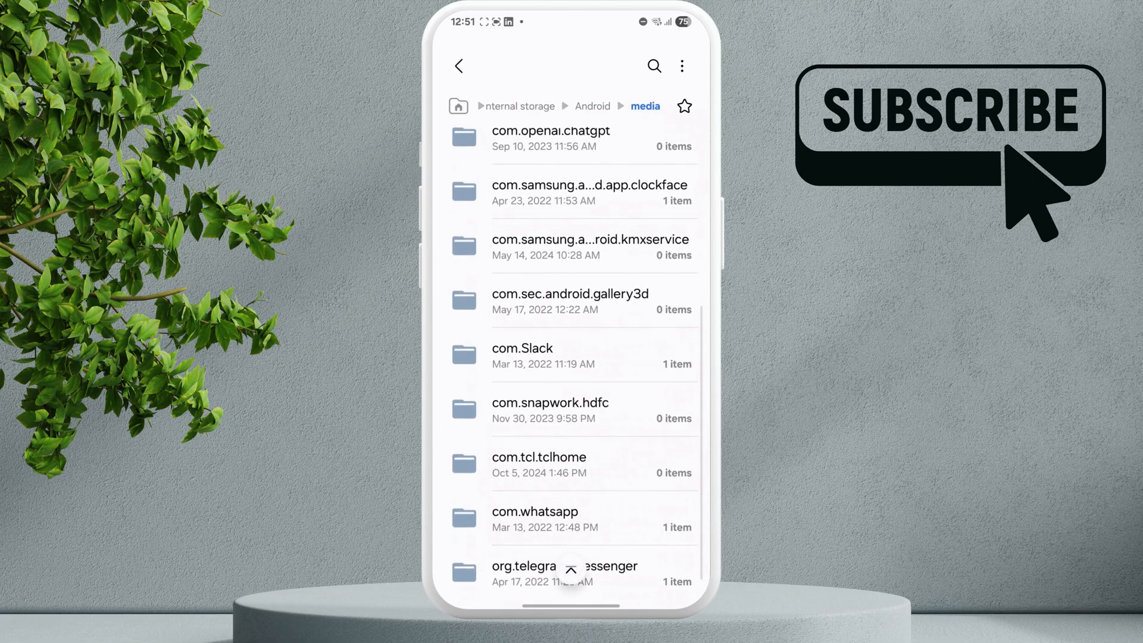
pyautogui.click(535, 520)
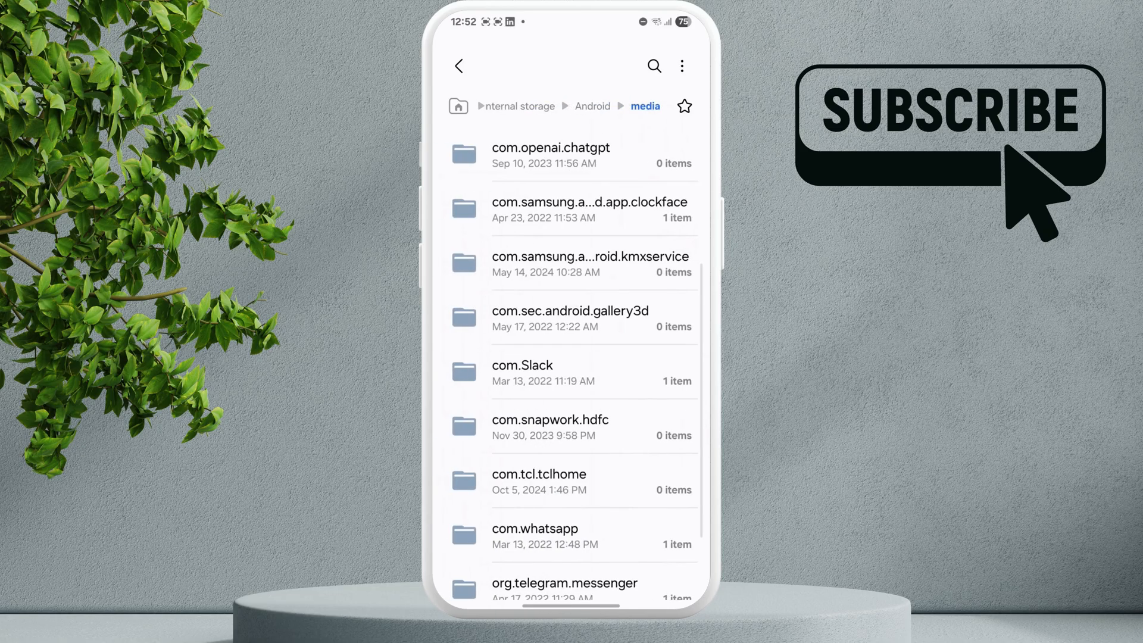
pyautogui.click(593, 106)
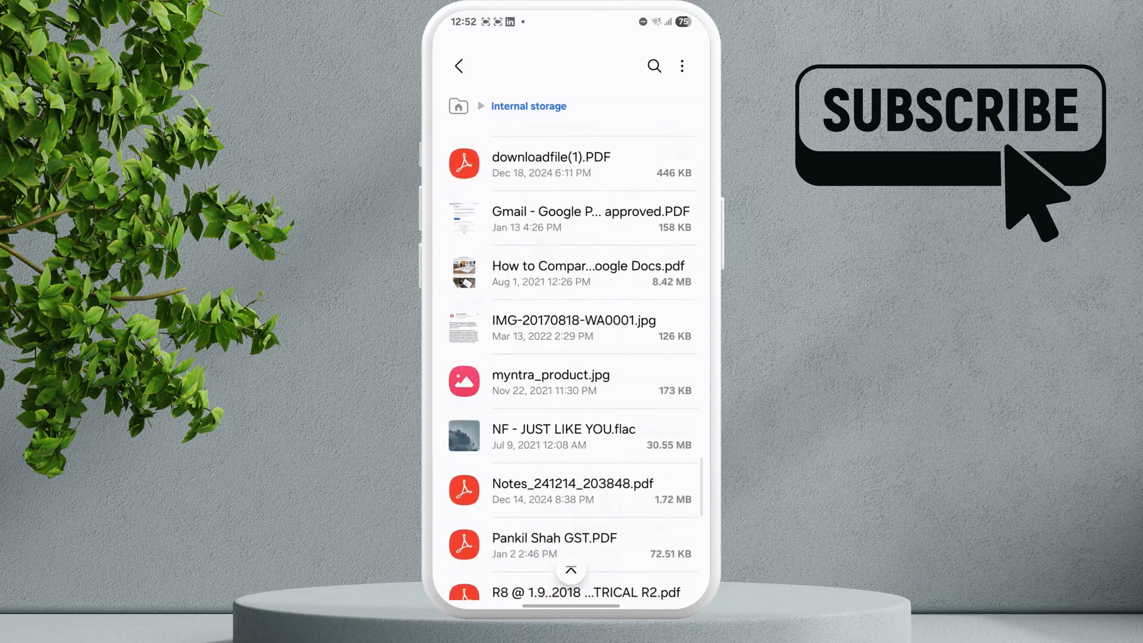
# Step: Rename myntra_product.jpg to Ae.jpg via More > Rename
pyautogui.scroll(-3)
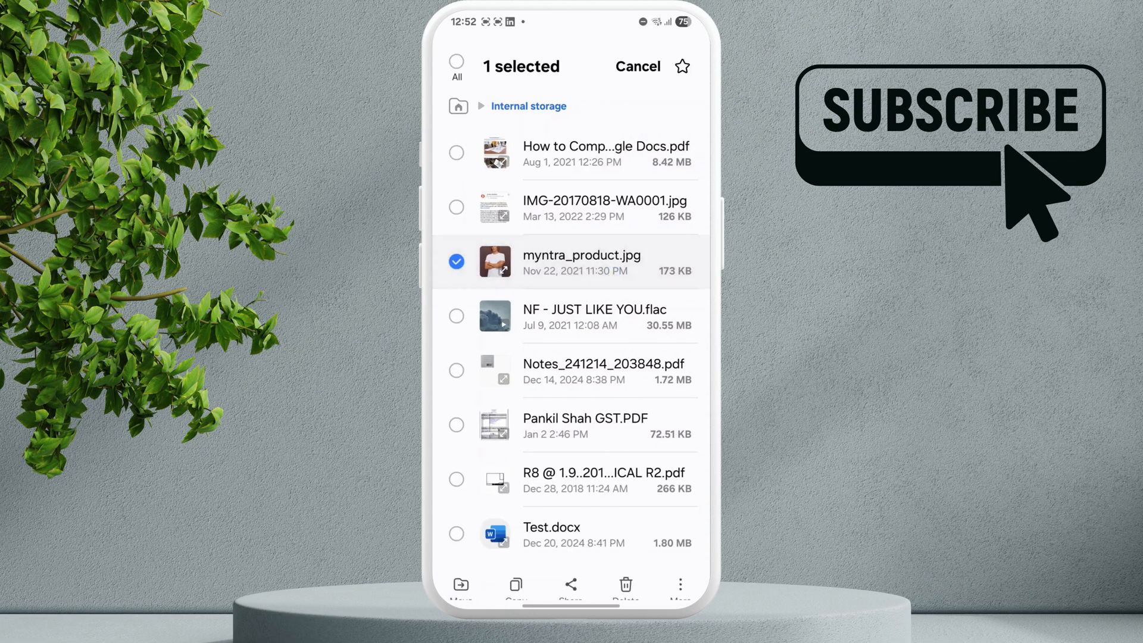
pyautogui.click(678, 583)
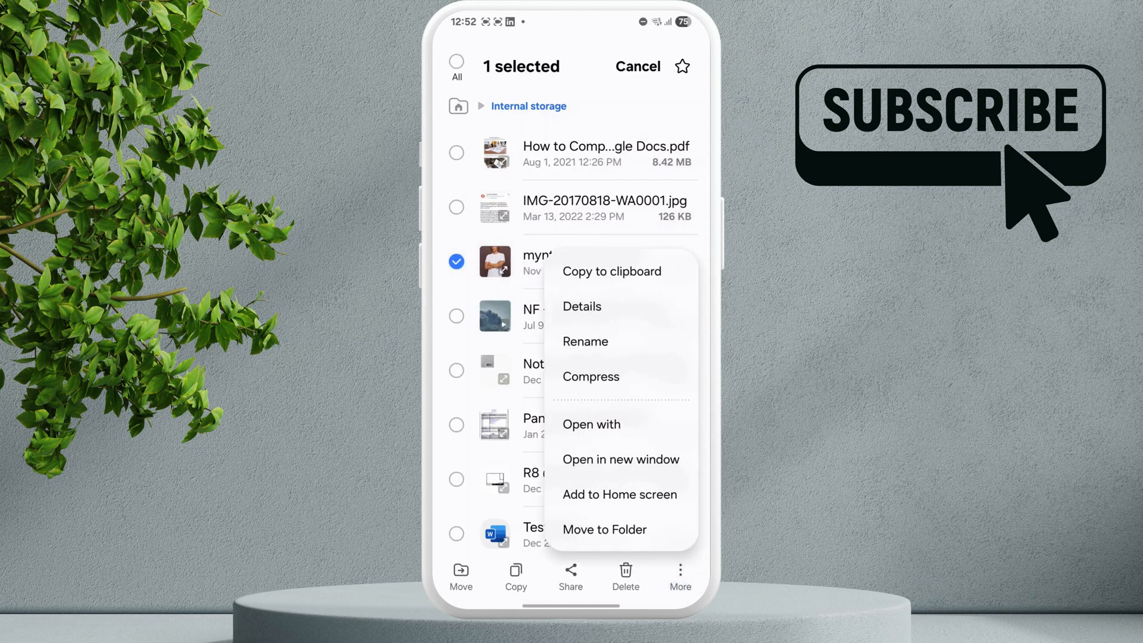
pyautogui.click(585, 342)
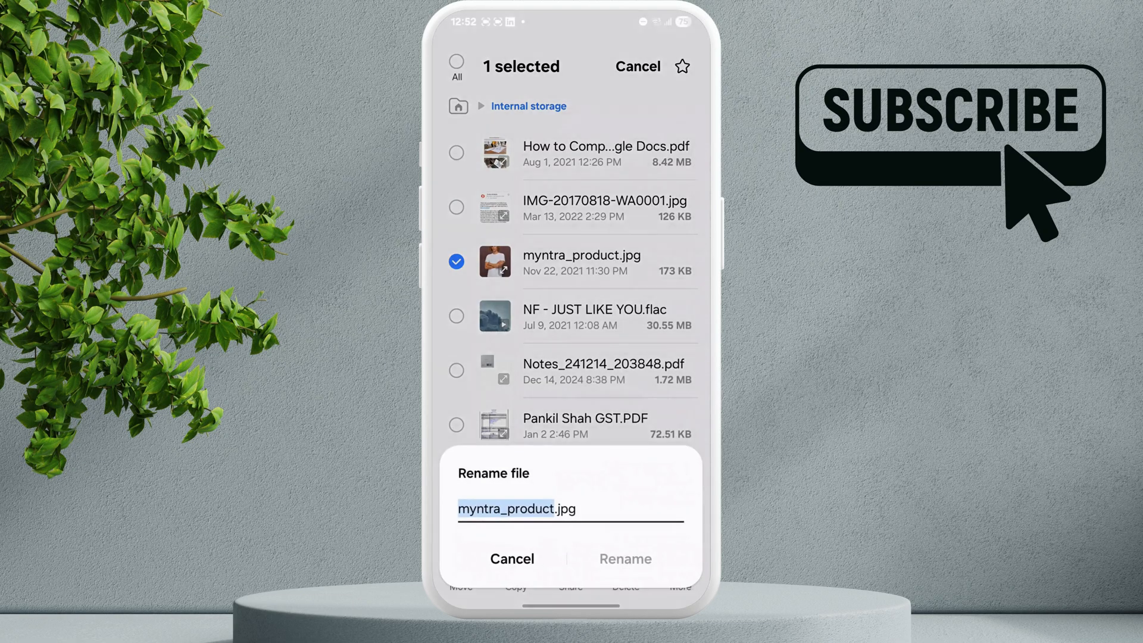
pyautogui.write('Ae.jpg')
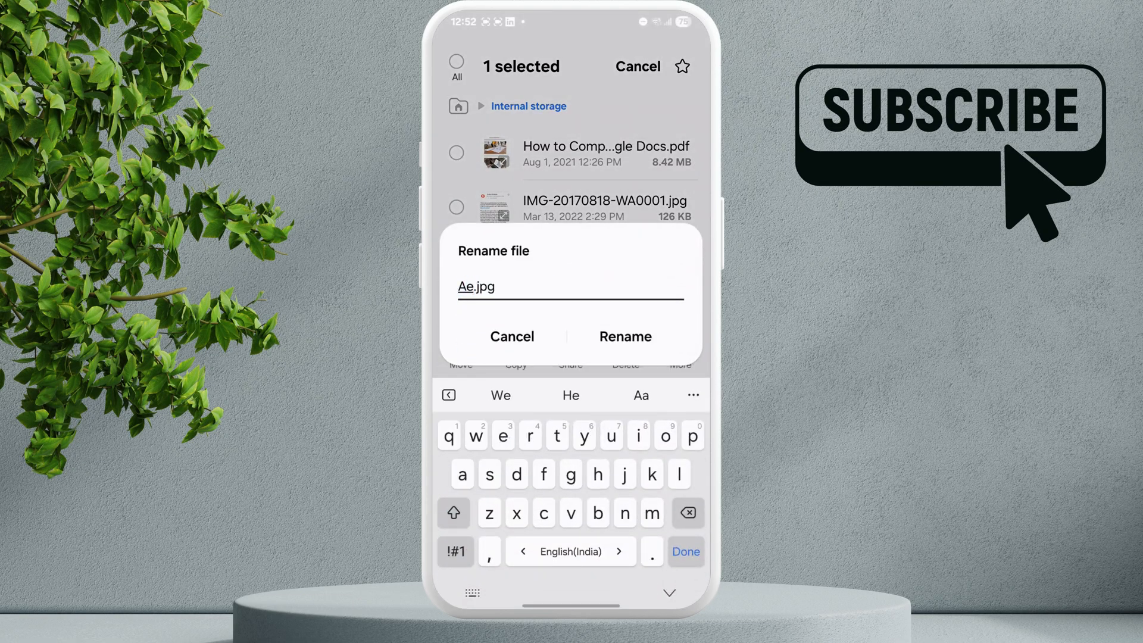
pyautogui.click(625, 336)
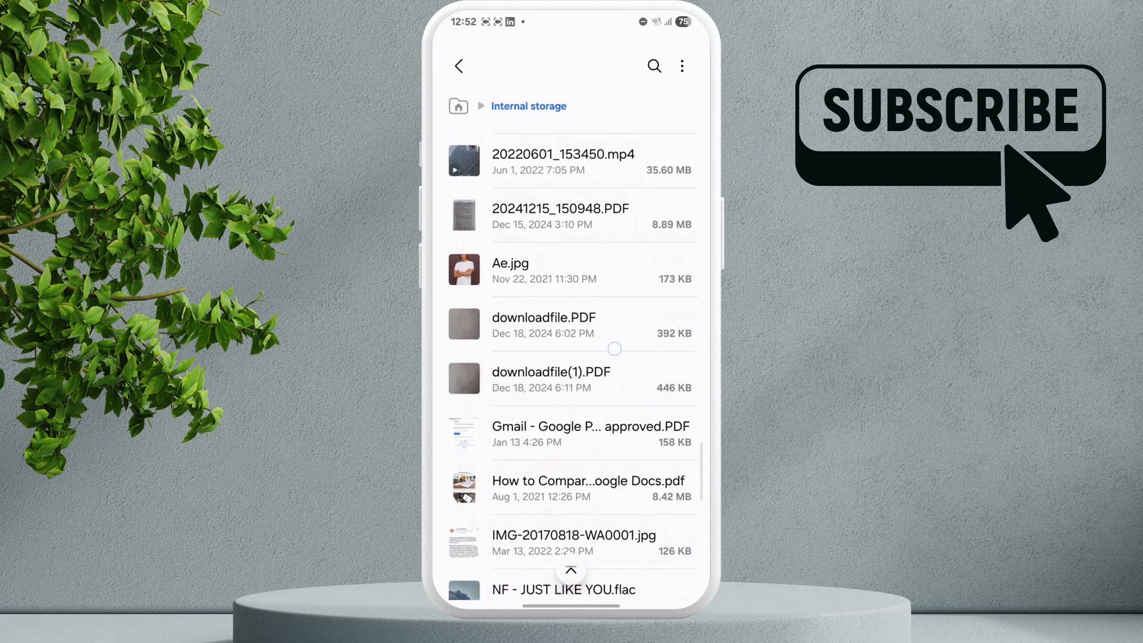